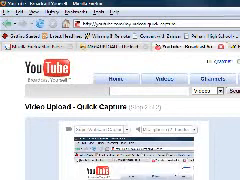
pyautogui.scroll(-3)
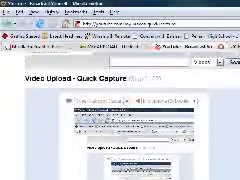